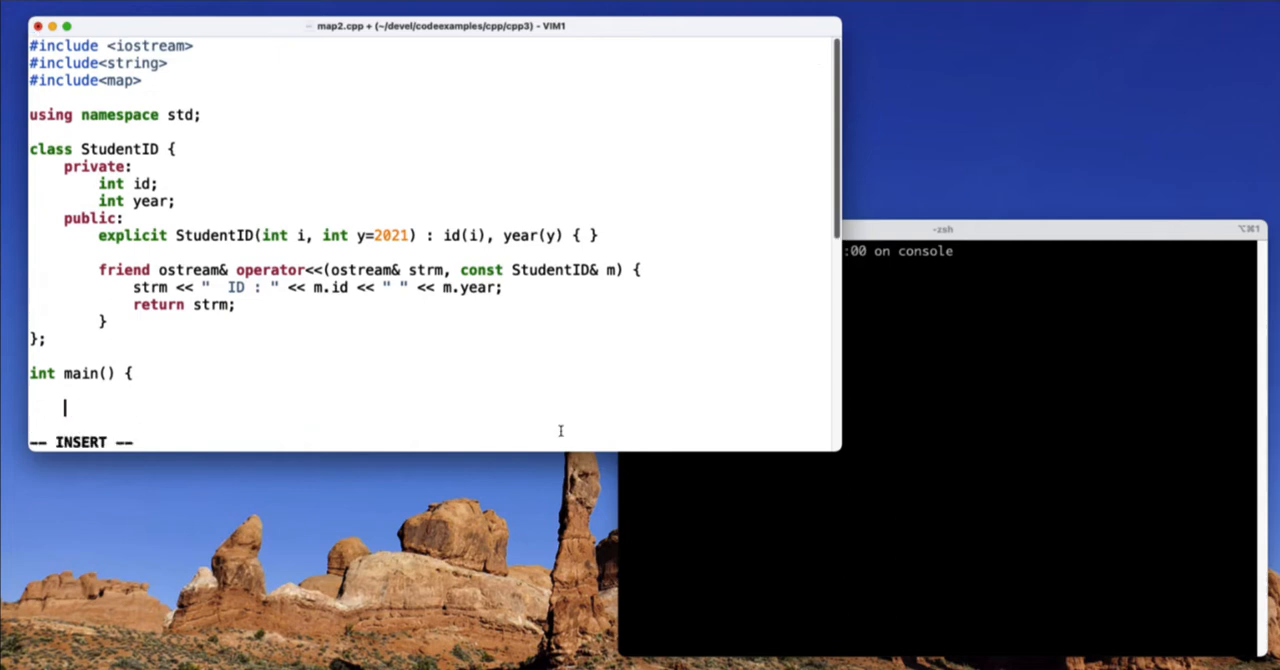
# Declare the StudentID-to-name map with eight students and a loop printing "Student IDs:", then save
pyautogui.write('return 0;')
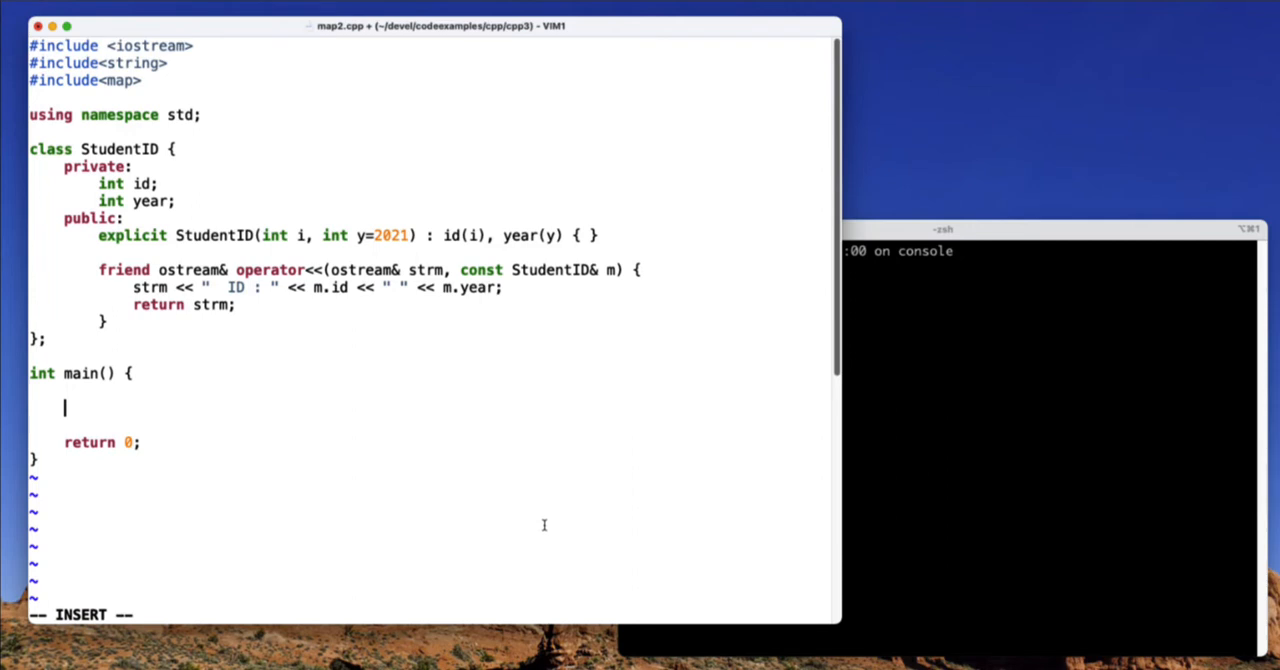
pyautogui.write('map<StudentID, string> studentIDs;')
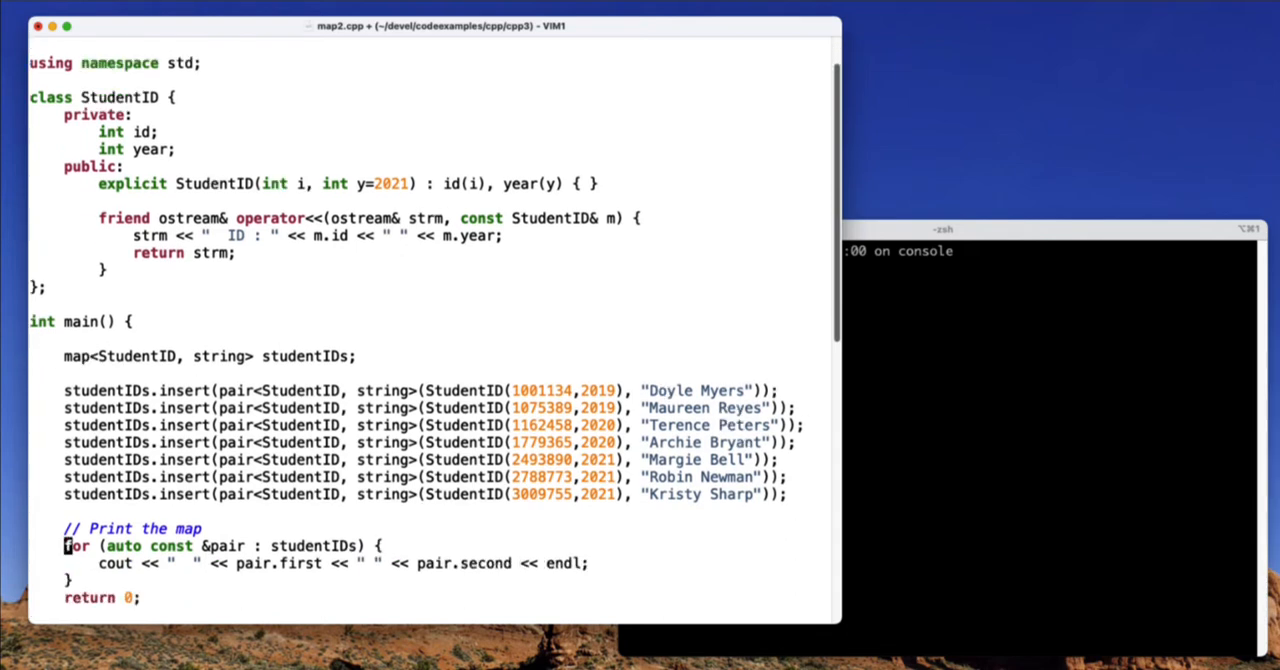
pyautogui.write('cout << Student IDs:"')
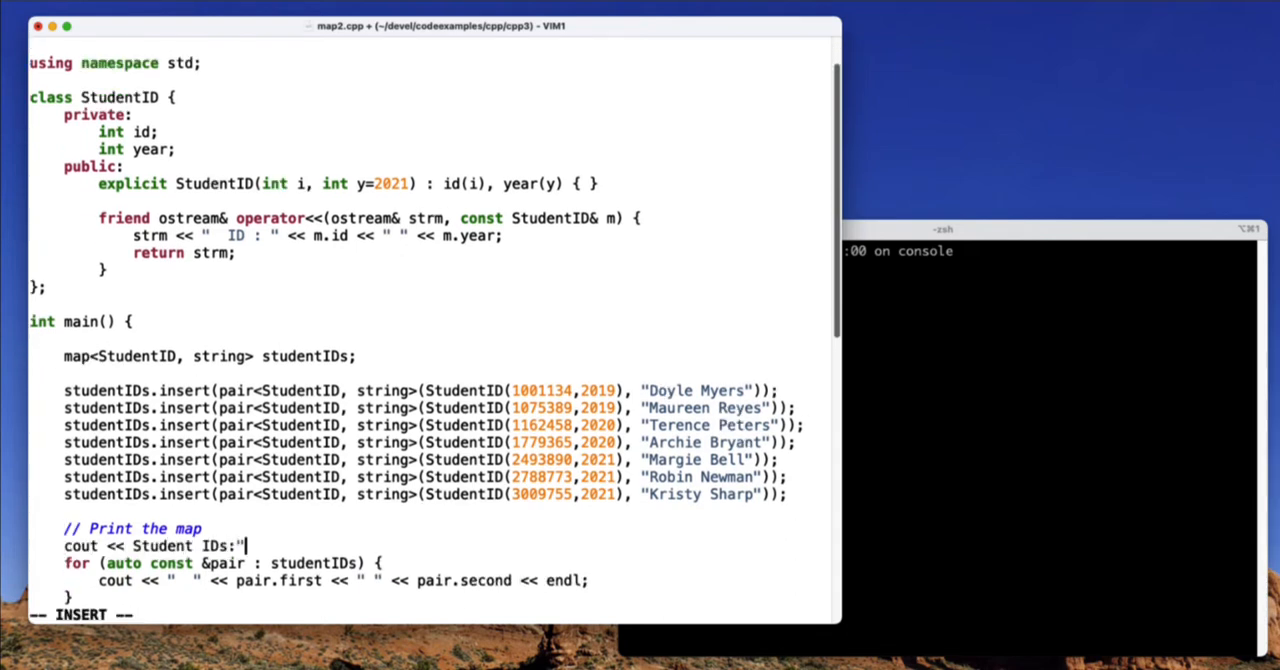
pyautogui.press('Escape')
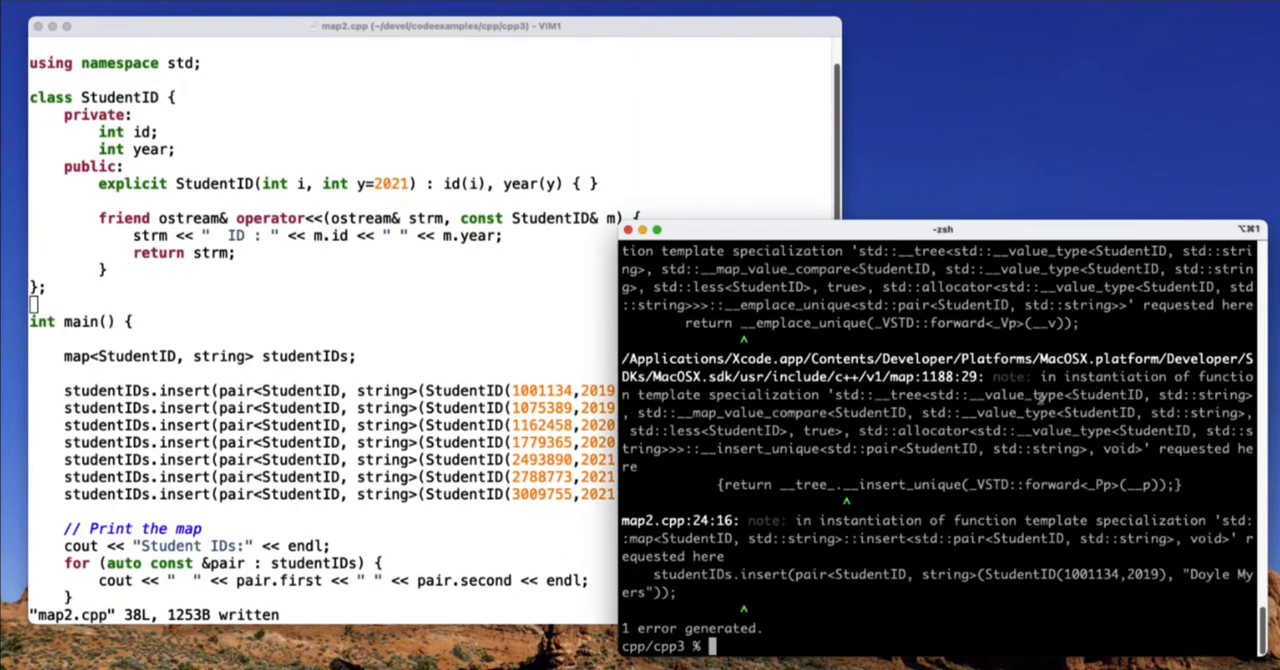
pyautogui.moveTo(742, 484)
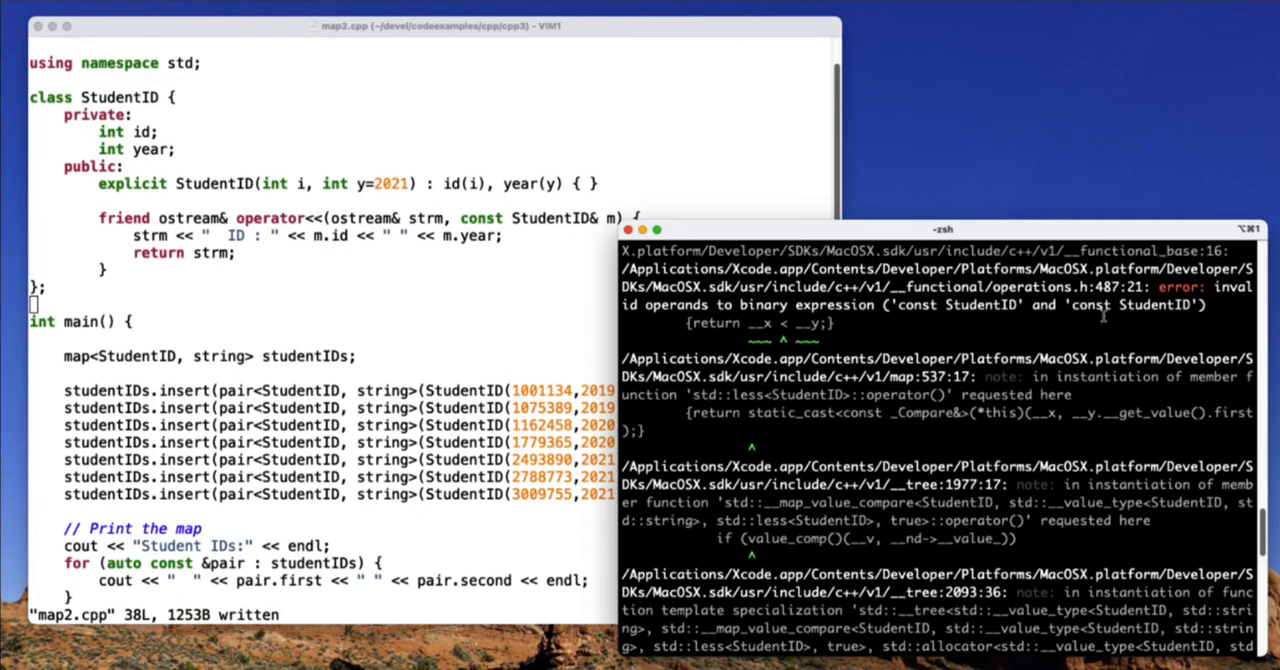
pyautogui.moveTo(802, 398)
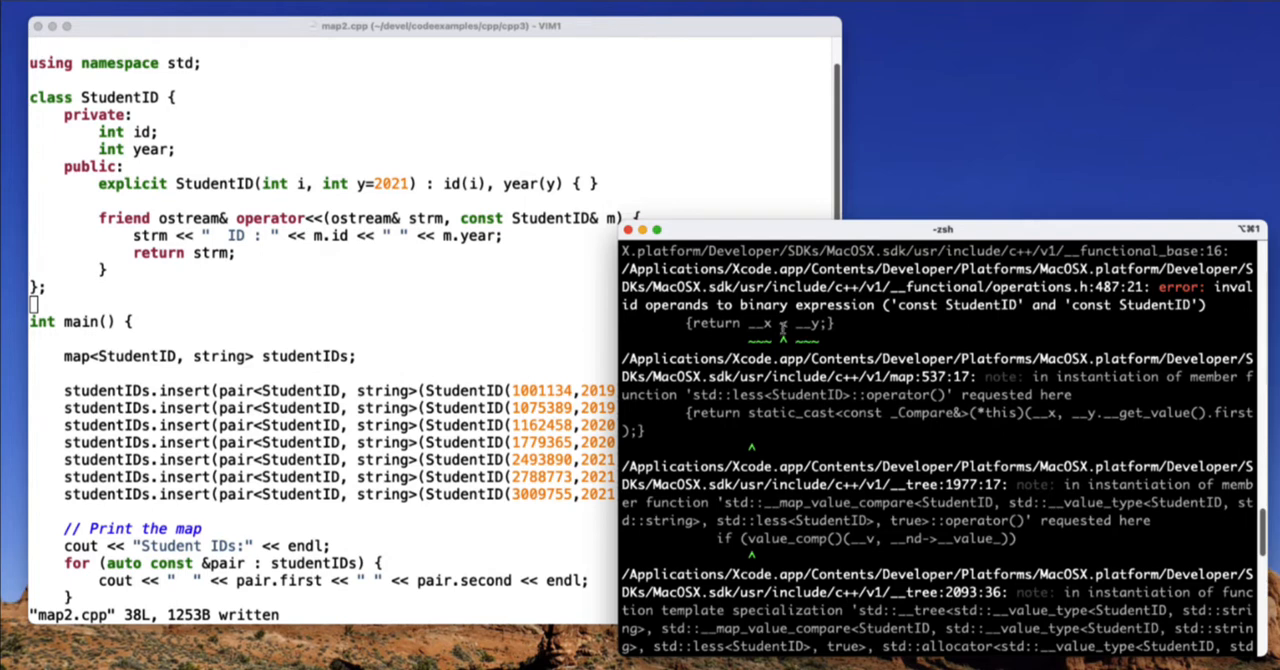
pyautogui.moveTo(432, 296)
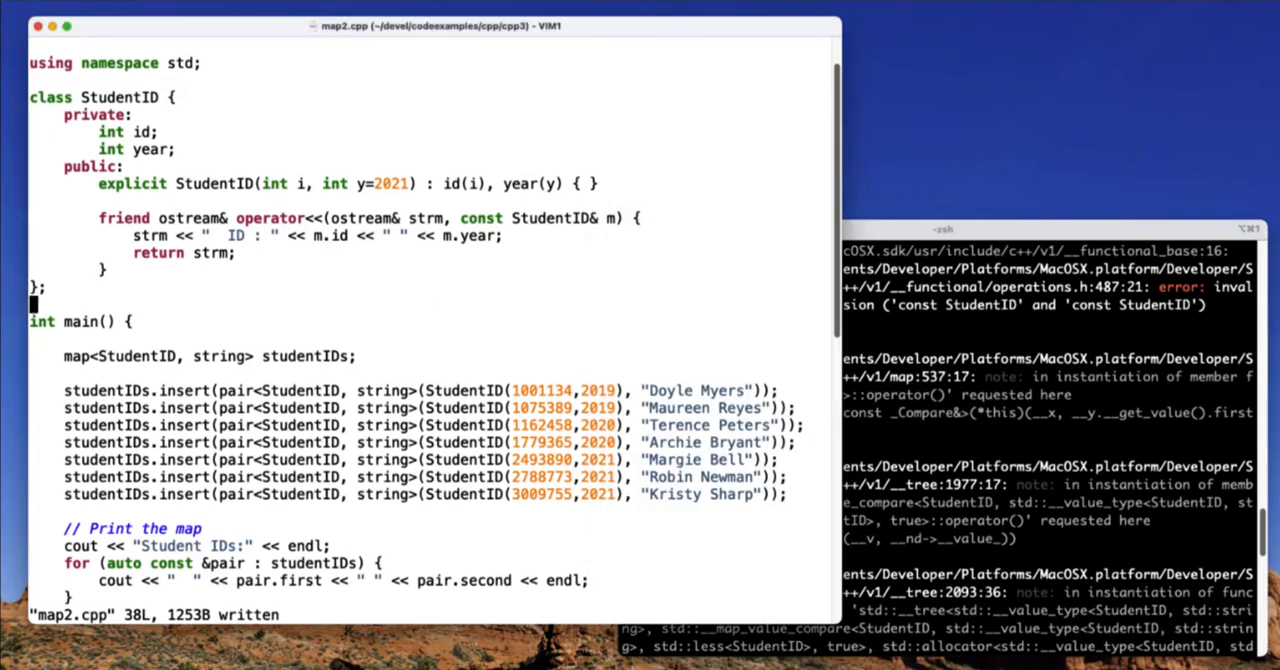
# Begin bool operator<(const StudentID& b) with the this->year == b.year check
pyautogui.press('o')
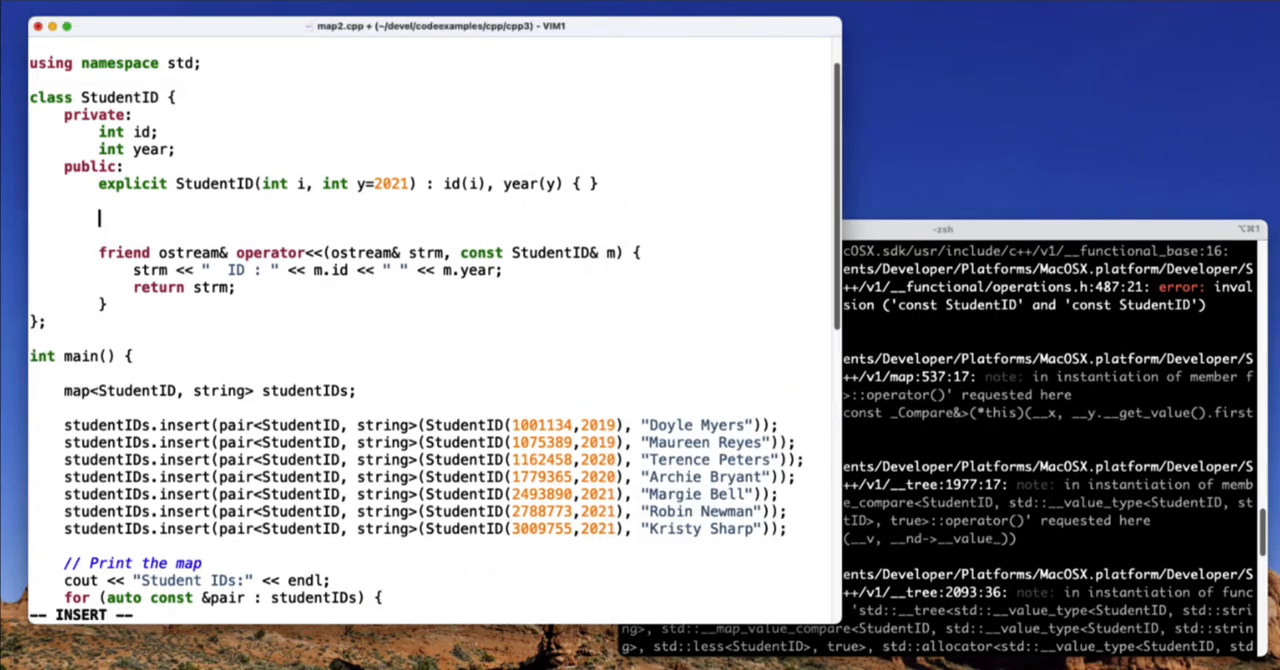
pyautogui.write('bool')
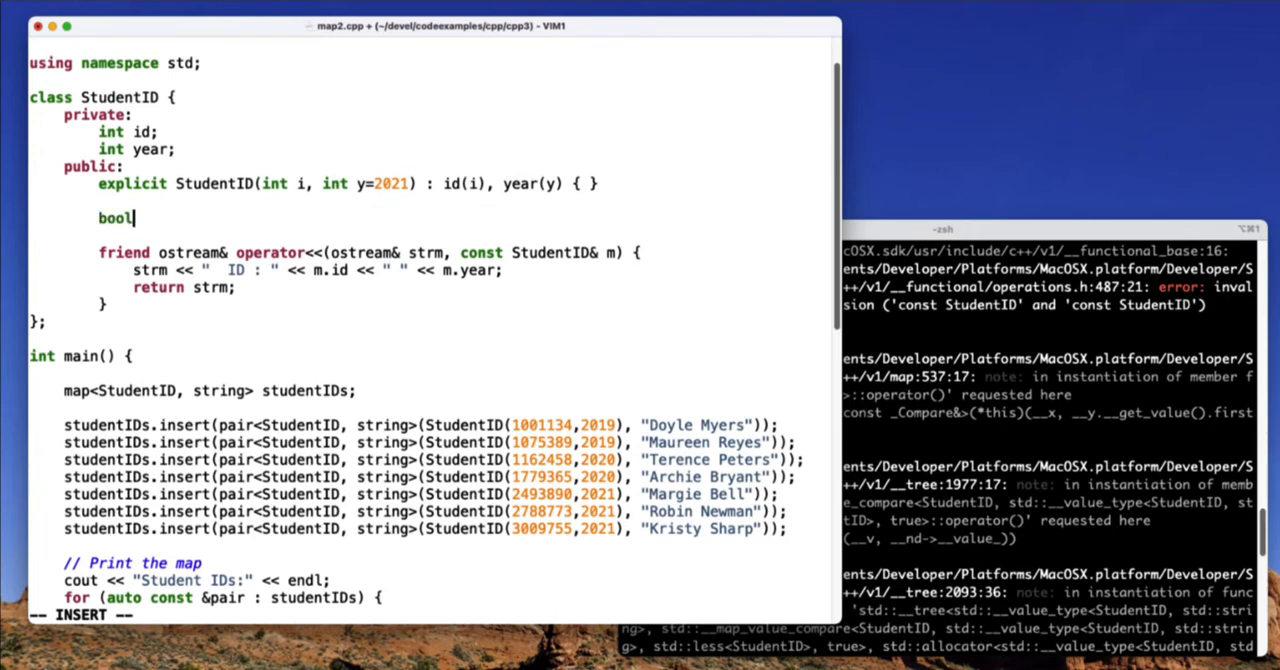
pyautogui.write('operator<(const StudentID& b) {')
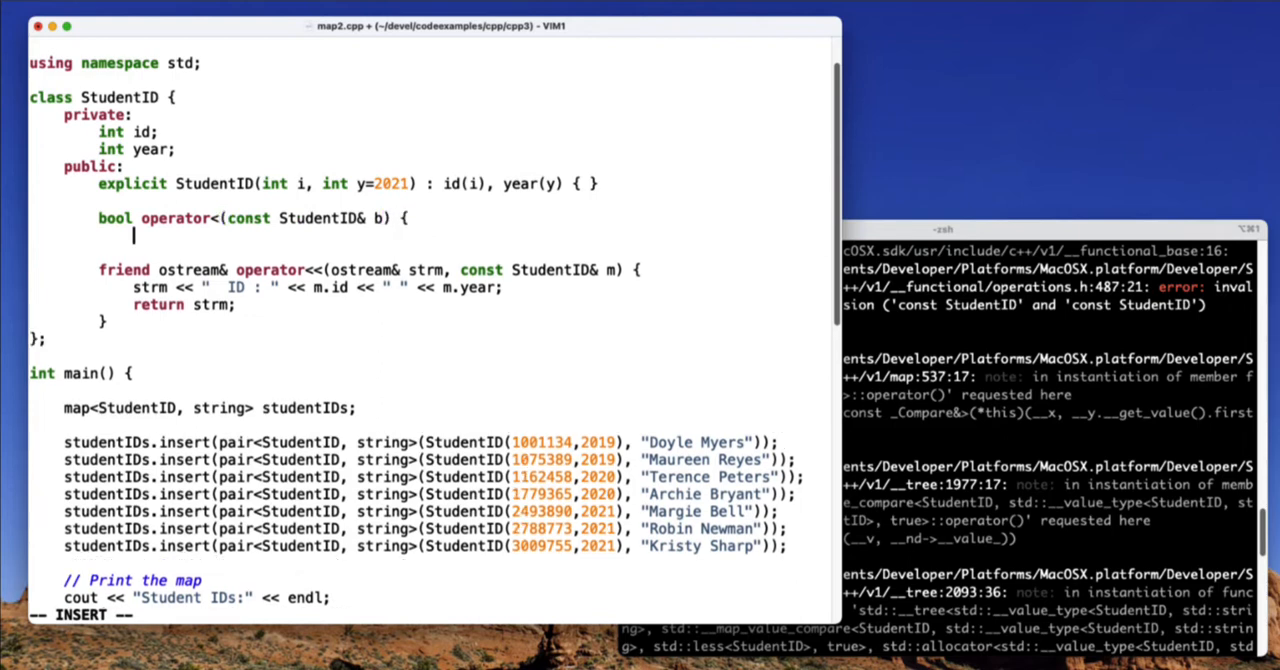
pyautogui.write('if (')
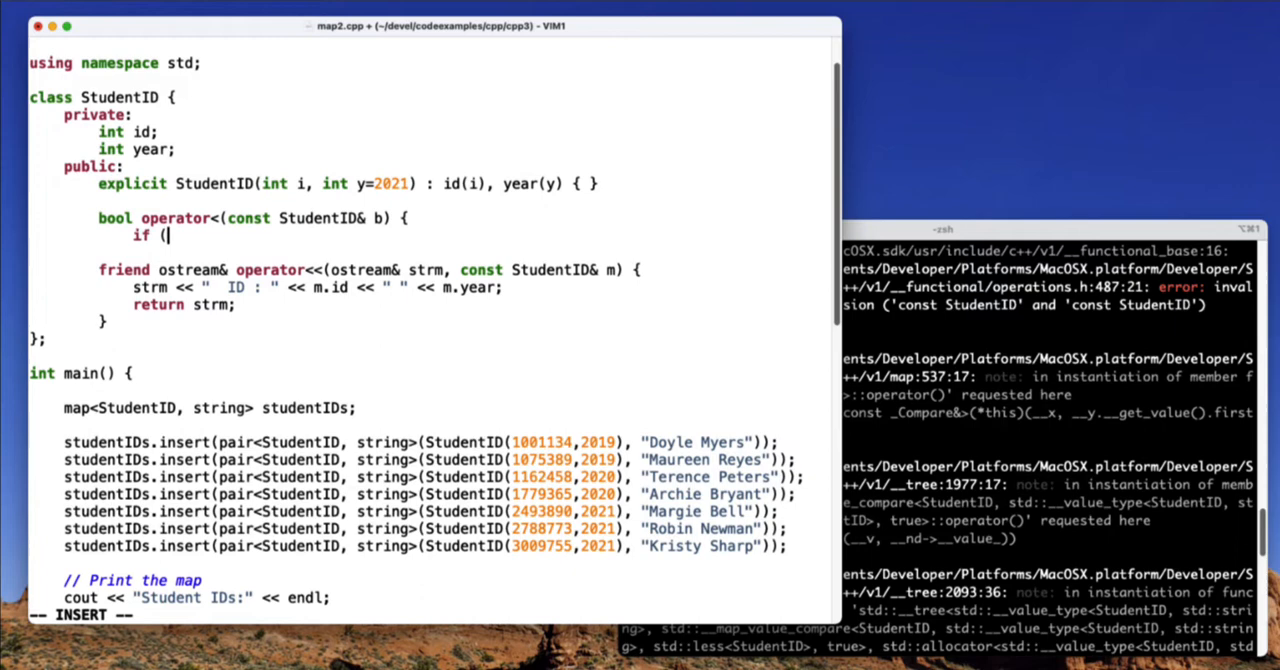
pyautogui.write('this->year == b.year) {')
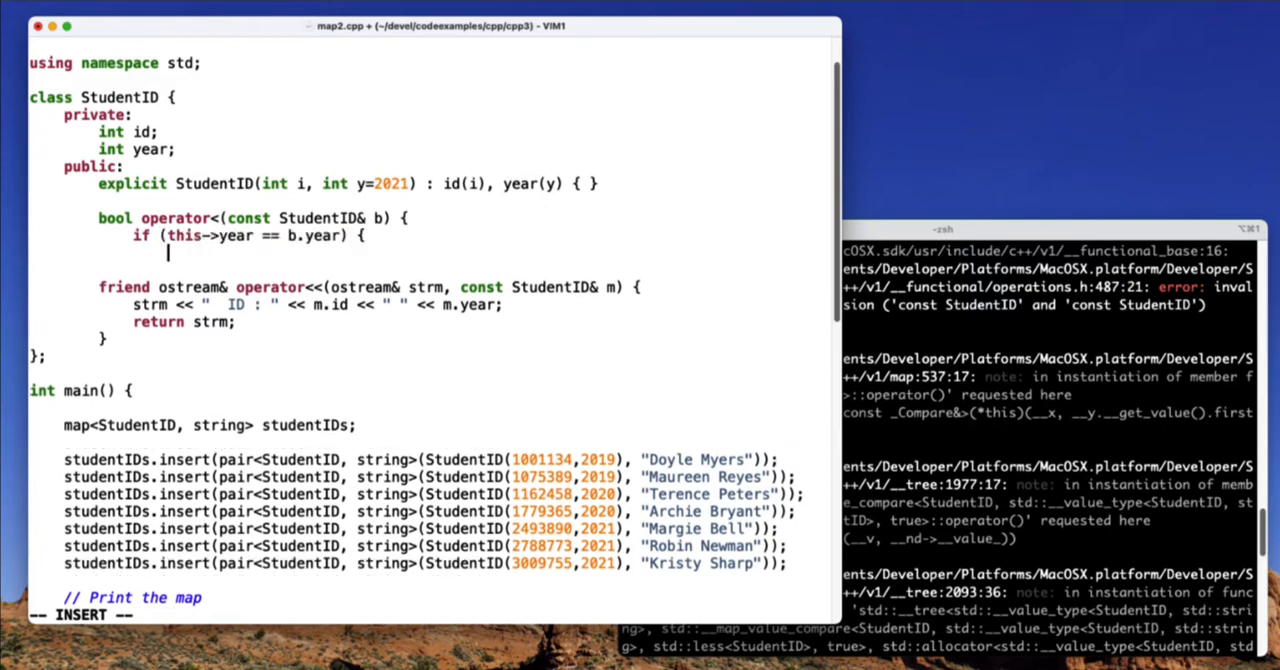
# Return this->id < b.id when years match, otherwise this->year < b.year
pyautogui.write('return')
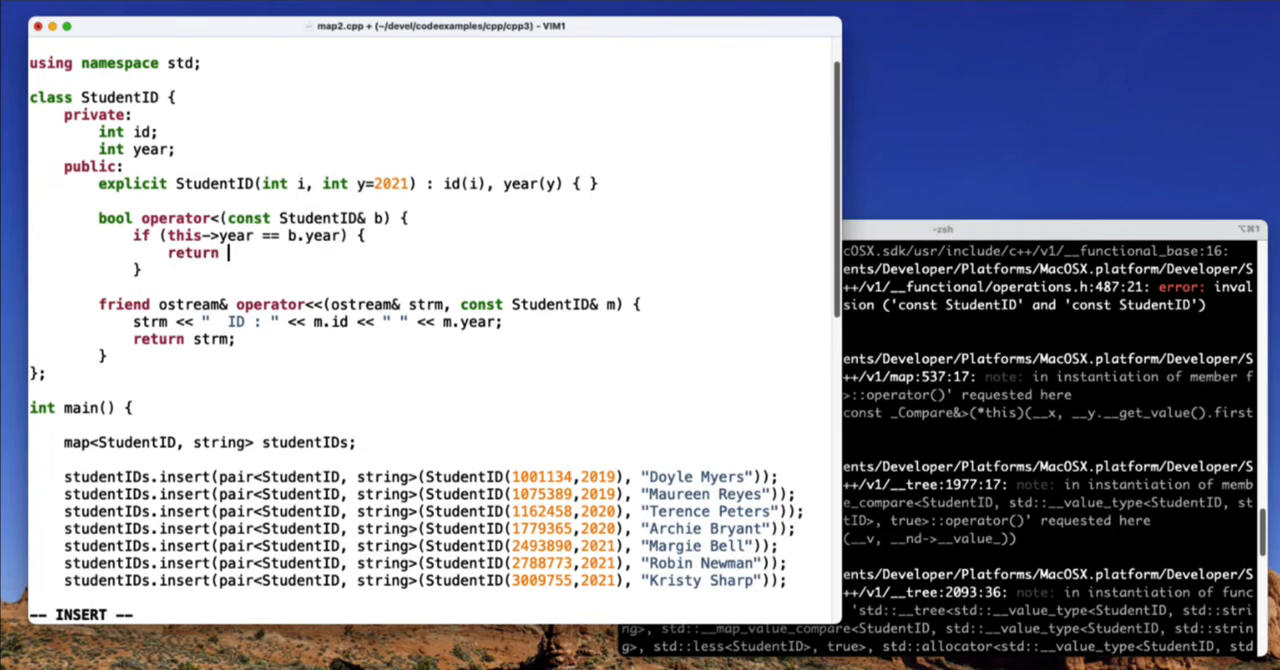
pyautogui.write('this->id < b')
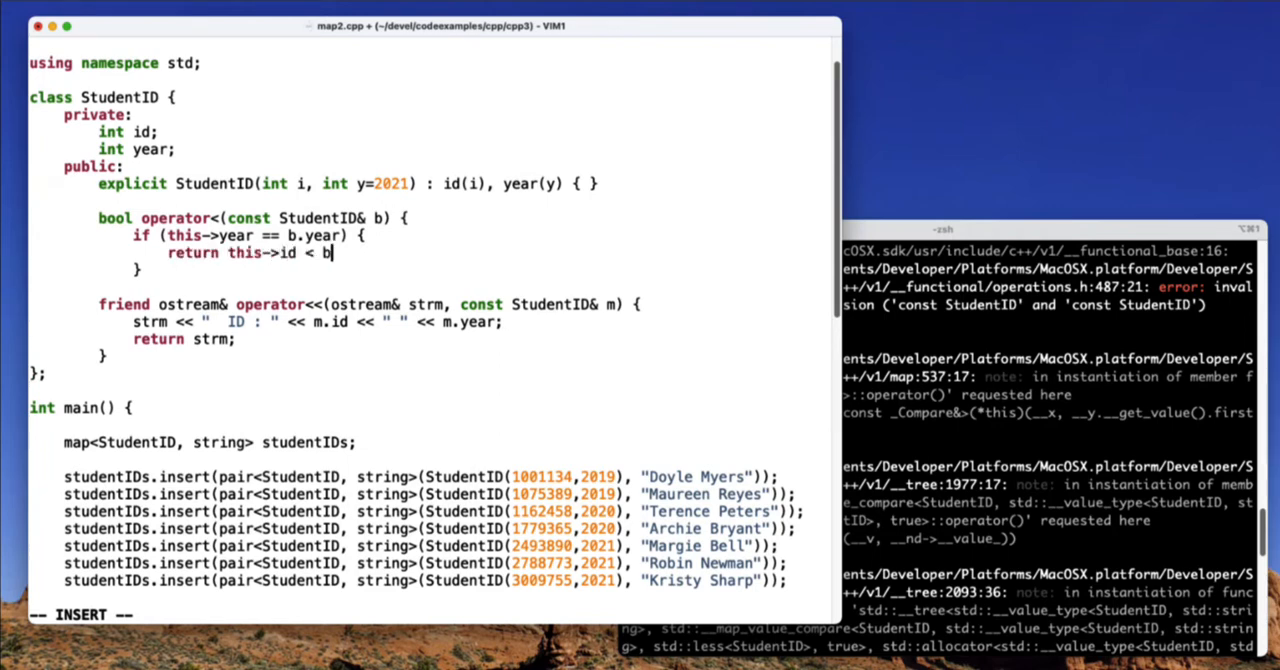
pyautogui.write('.id;')
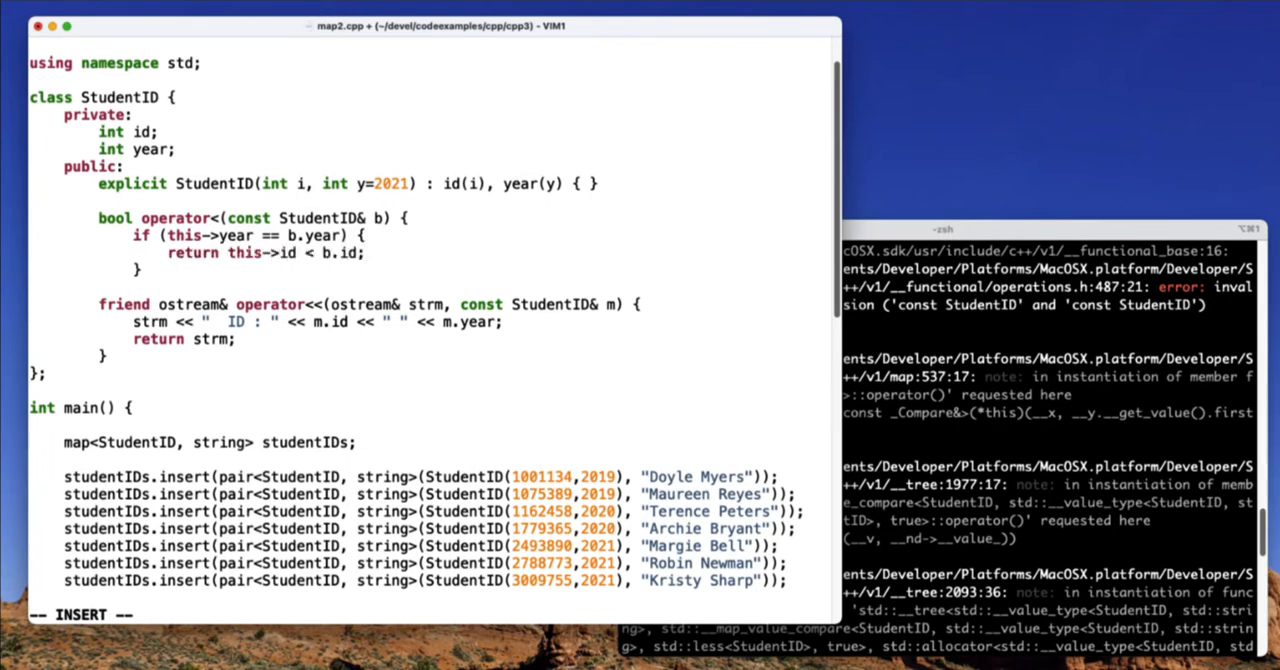
pyautogui.write('e')
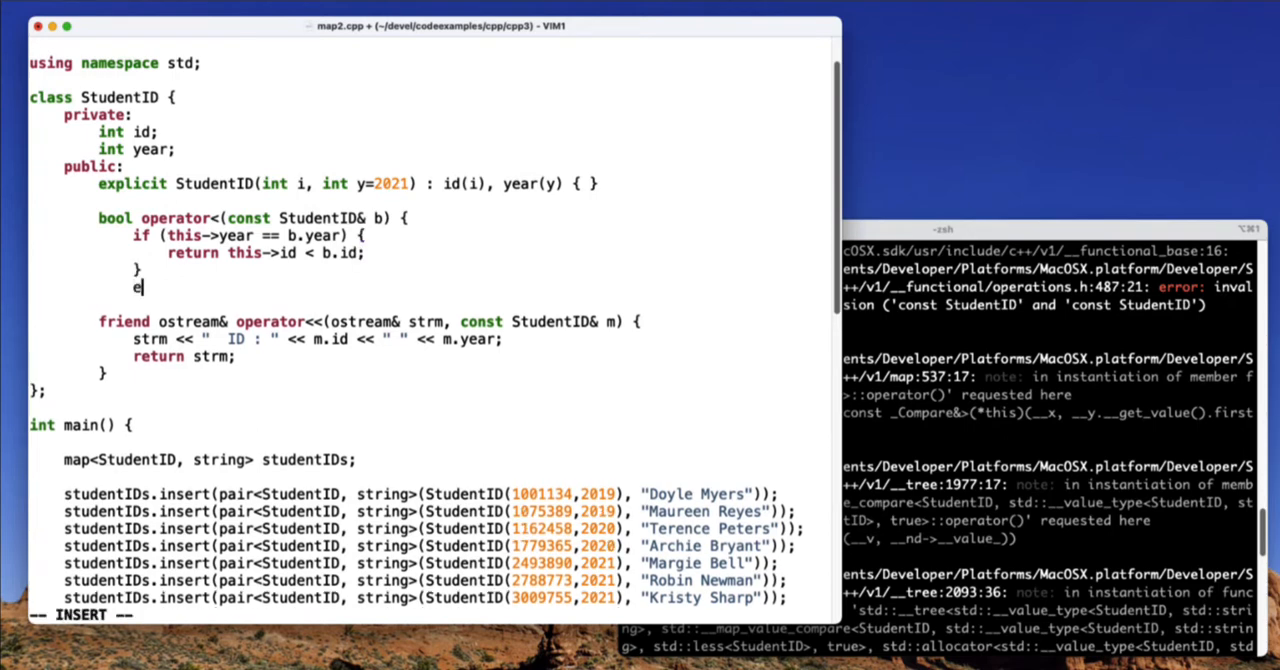
pyautogui.write('lse {')
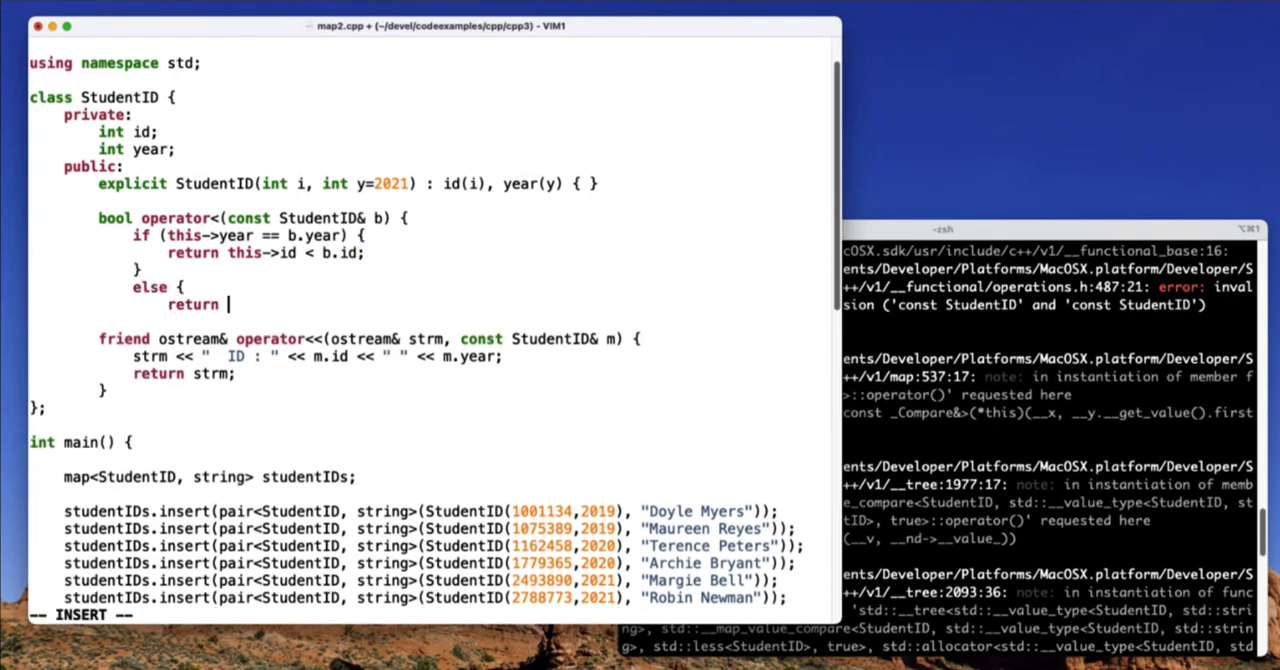
pyautogui.write('this->year < b.year;')
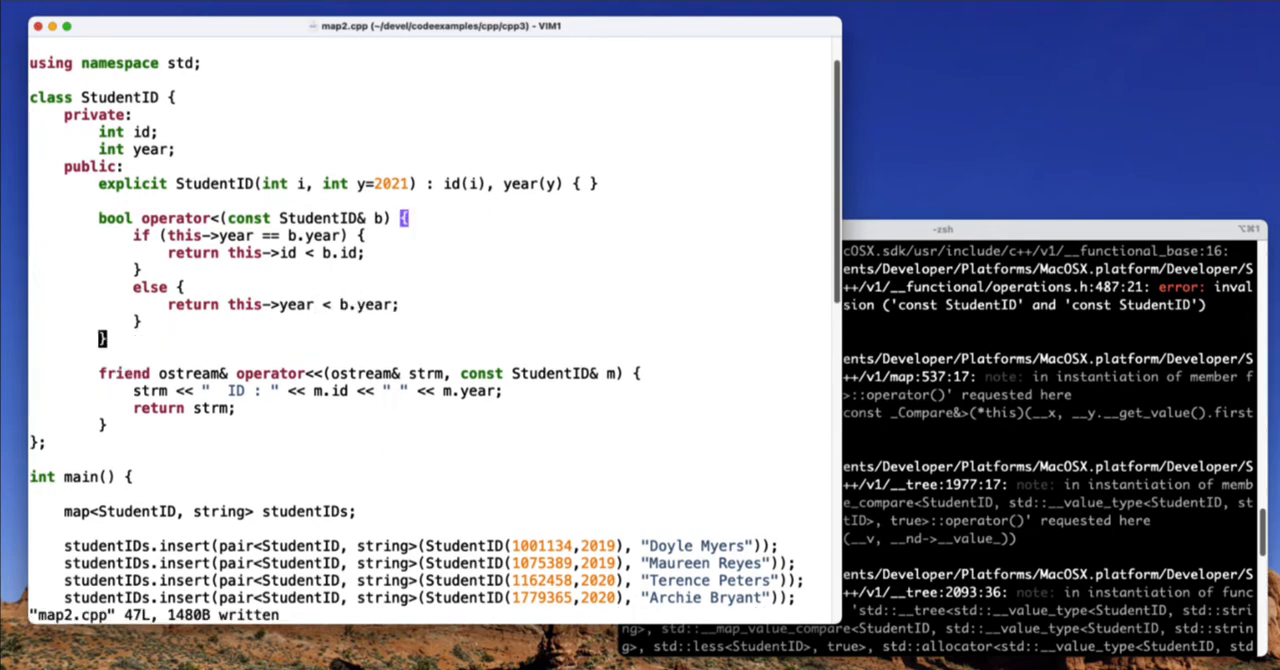
pyautogui.moveTo(968, 380)
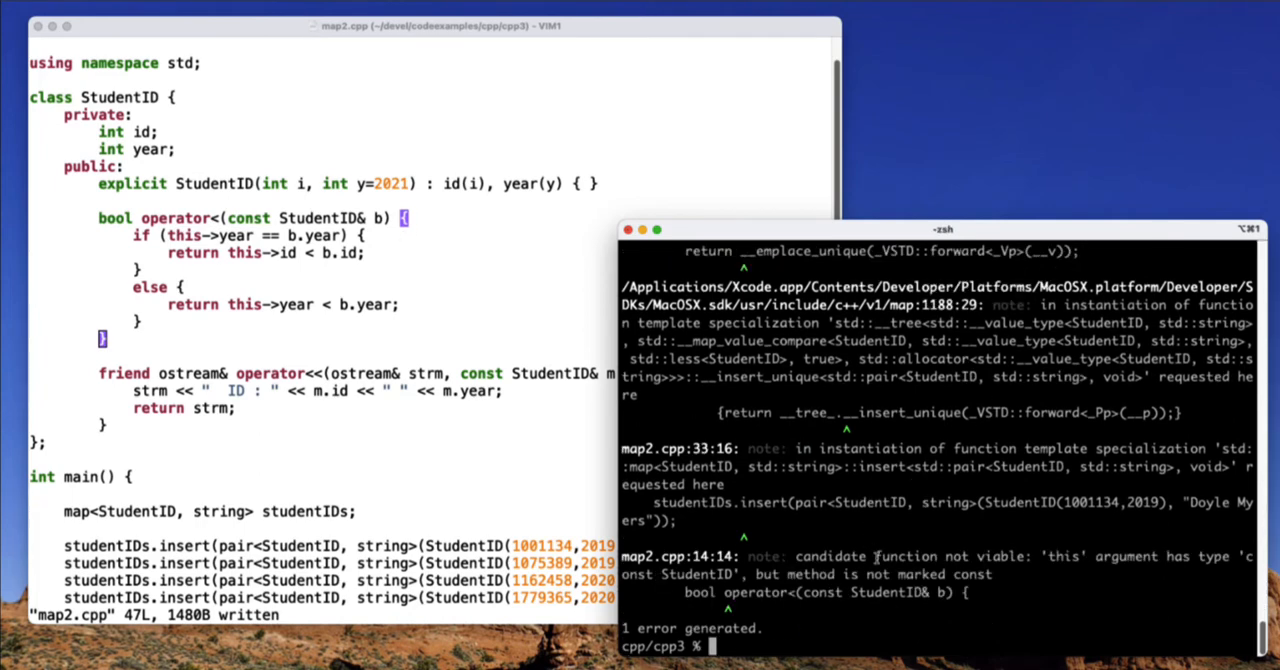
# Mark operator< as const, recompile map2.cpp and run ./a.out to list the students
pyautogui.doubleClick(920, 574)
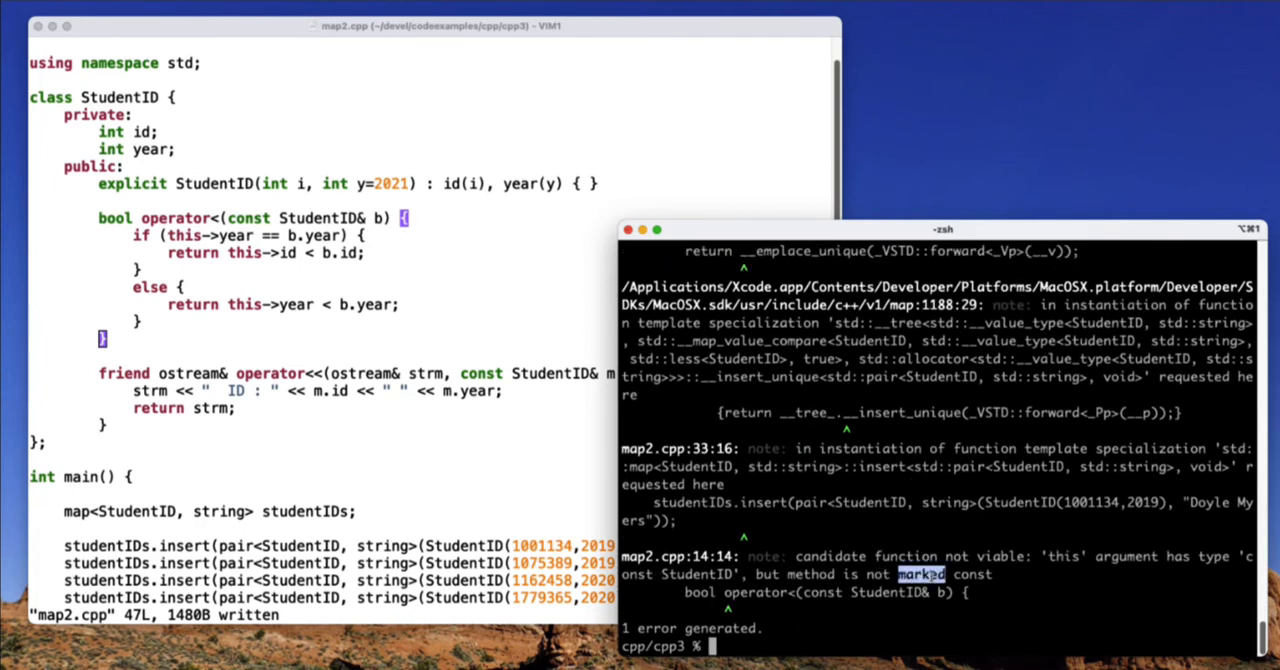
pyautogui.moveTo(402, 224)
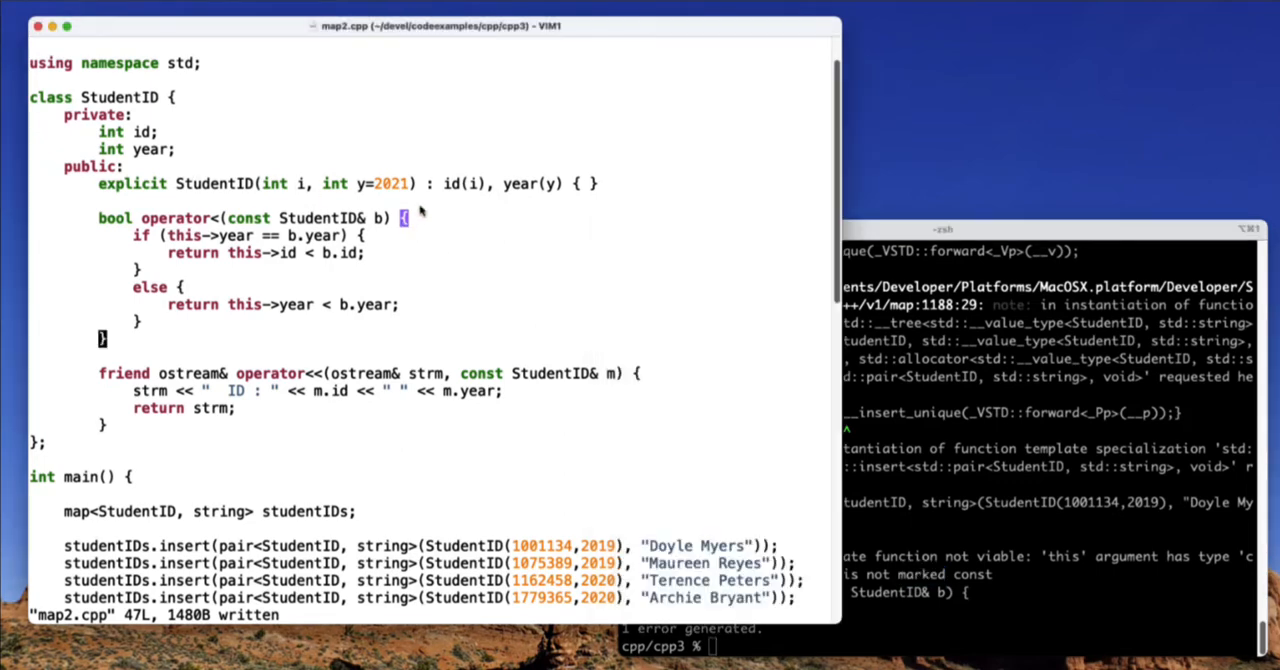
pyautogui.write('const')
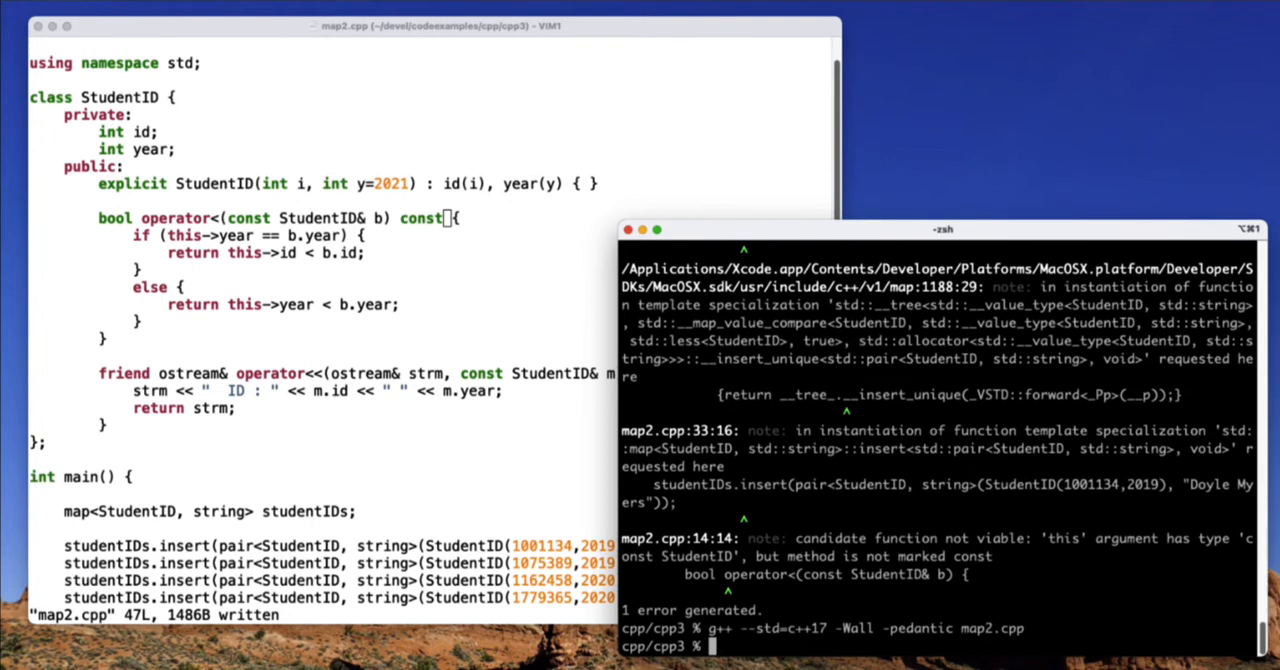
pyautogui.write('./a.out')
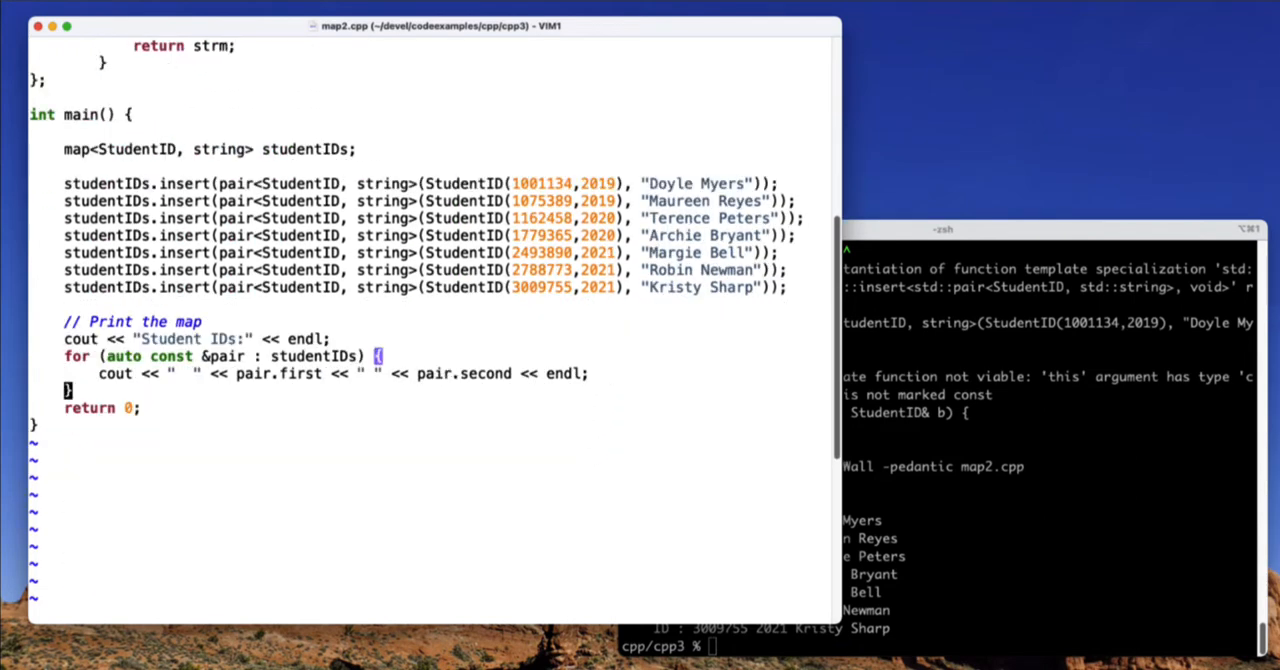
# Declare idToSearch 2788773 and report not found when studentIDs.find() hits end()
pyautogui.write('StudentID idToSearch(')
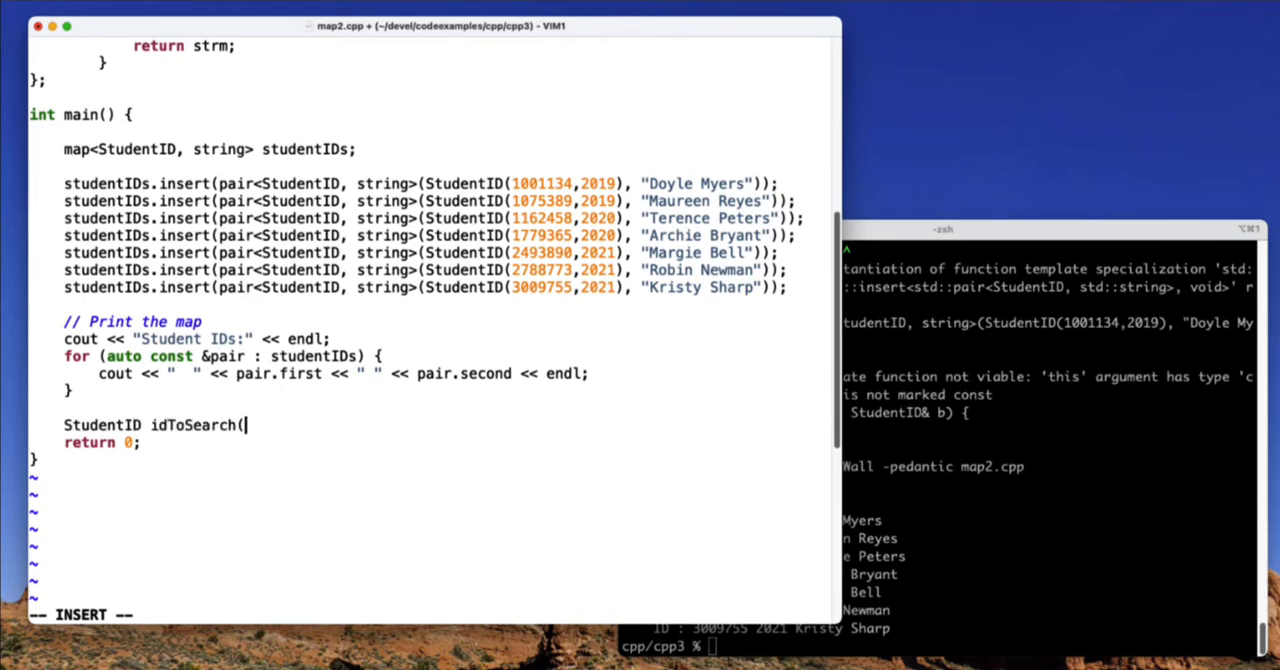
pyautogui.write('2788773);')
pyautogui.write('if (student')
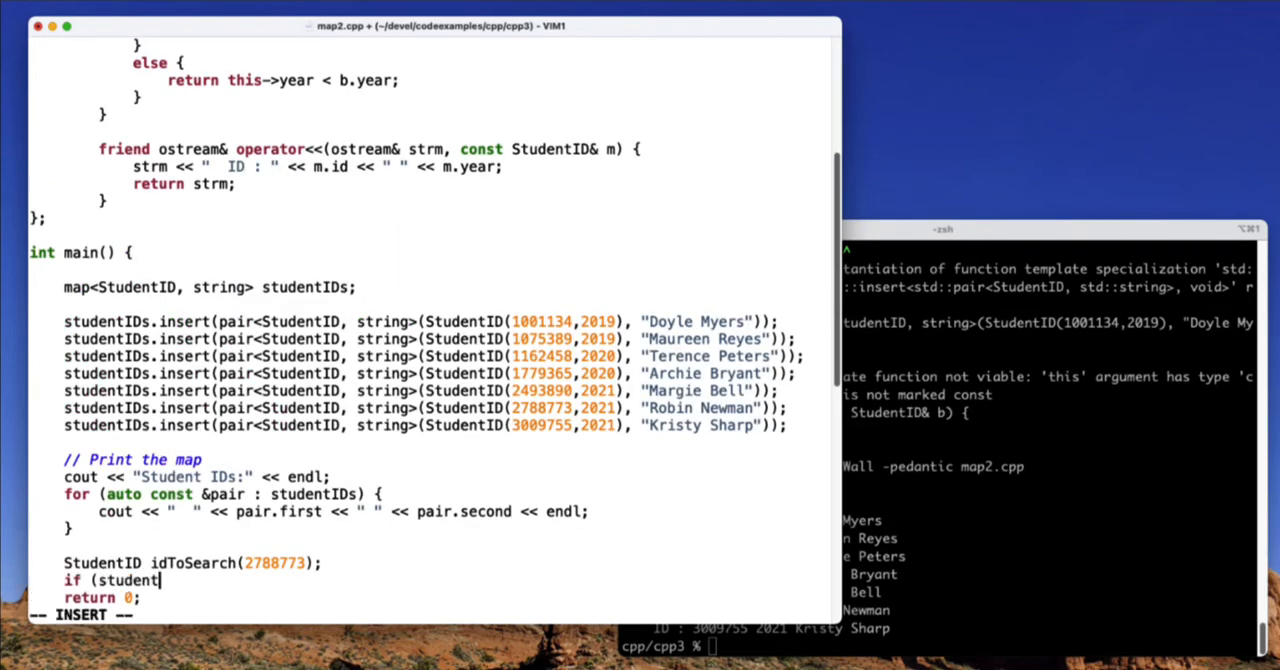
pyautogui.write('IDs.find(idToSearch) == studentIDs.end()) {')
pyautogui.write('cout << "  Unable to find record for studen')
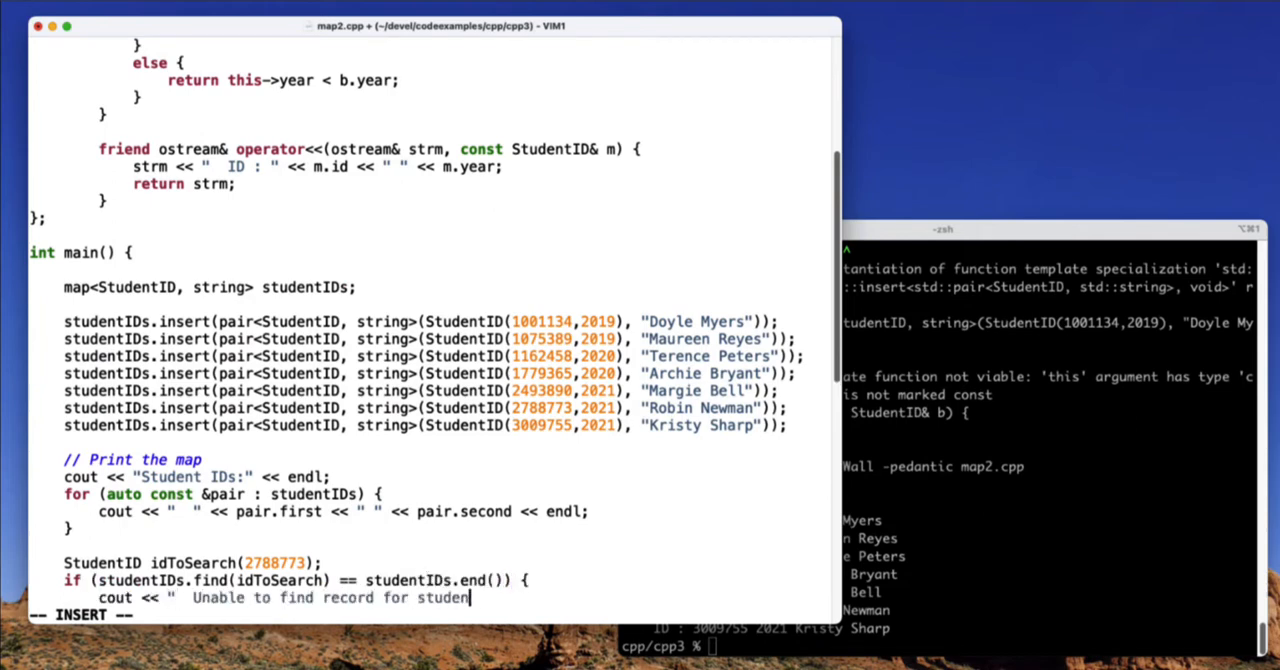
pyautogui.write('ID " << idToSearch << endl;')
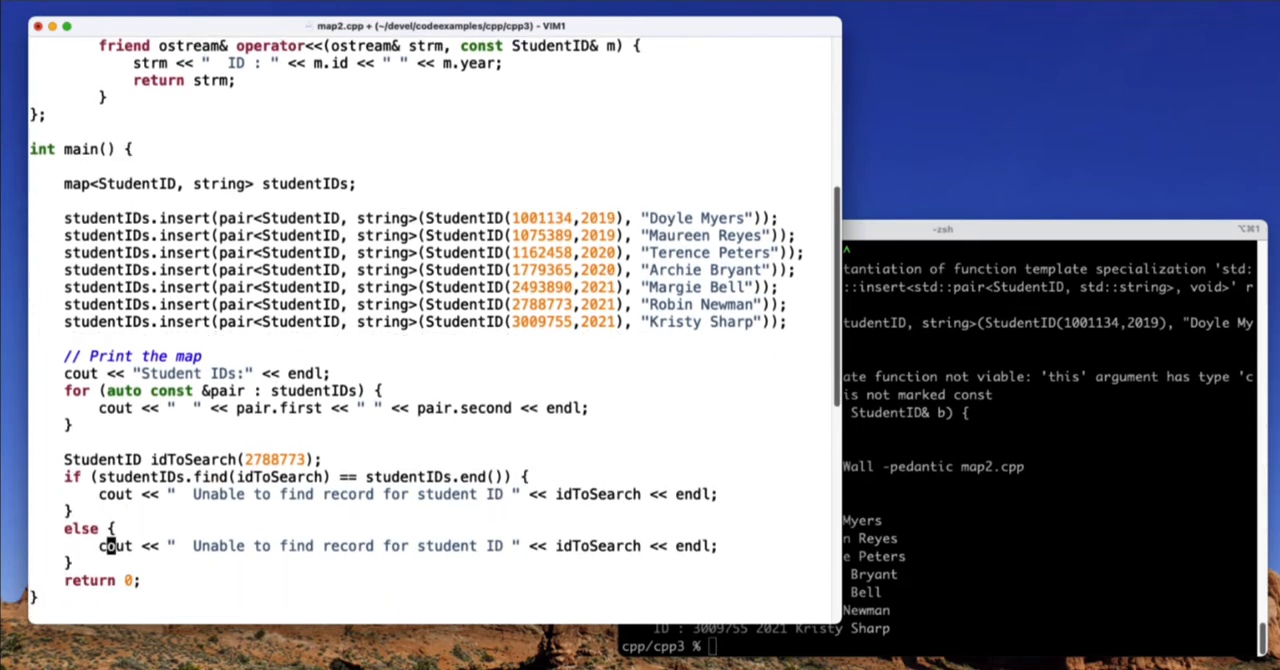
# Otherwise print the student's name via at(), then duplicate the block for idToSearch2
pyautogui.write('St')
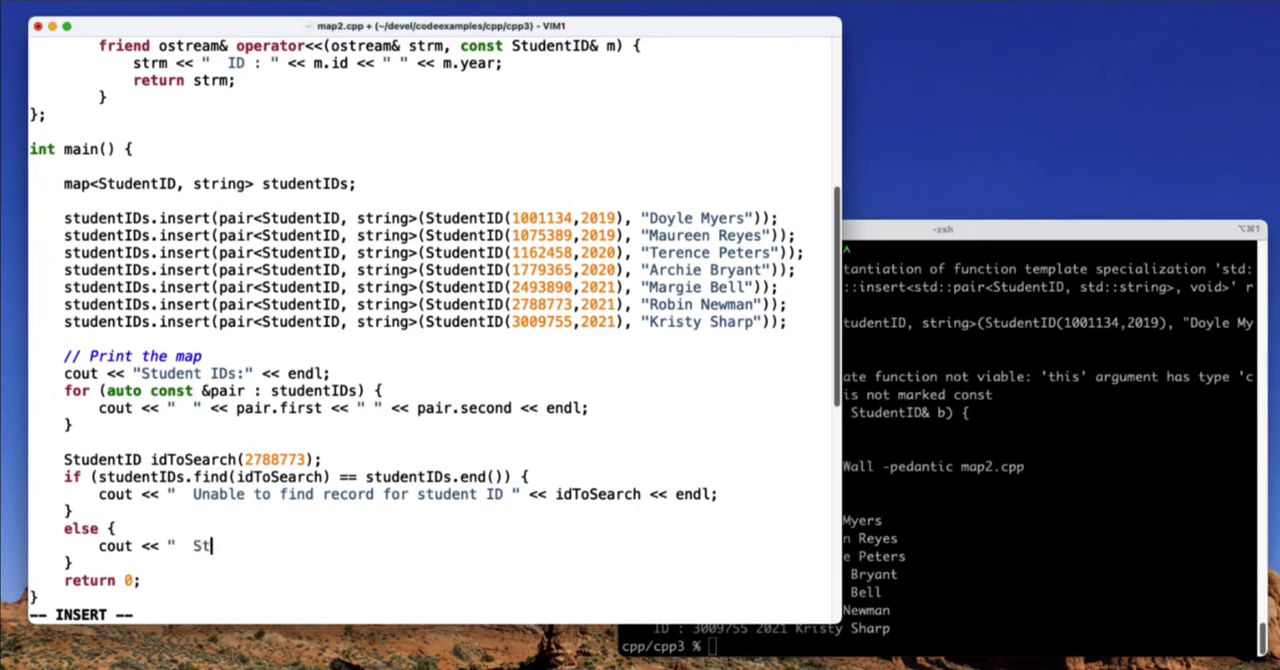
pyautogui.write('udentID: "')
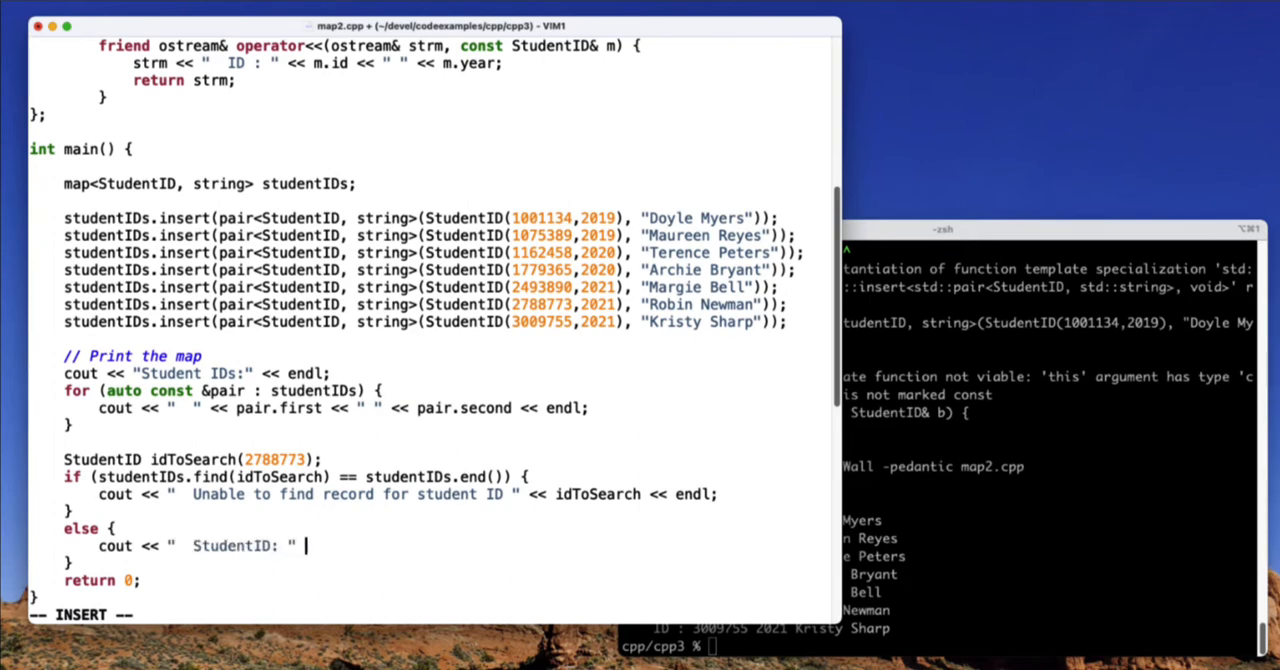
pyautogui.write('<< idToSearch << " belongs to')
pyautogui.write('<< studentIDs.at(idToSearch2) << endl;')
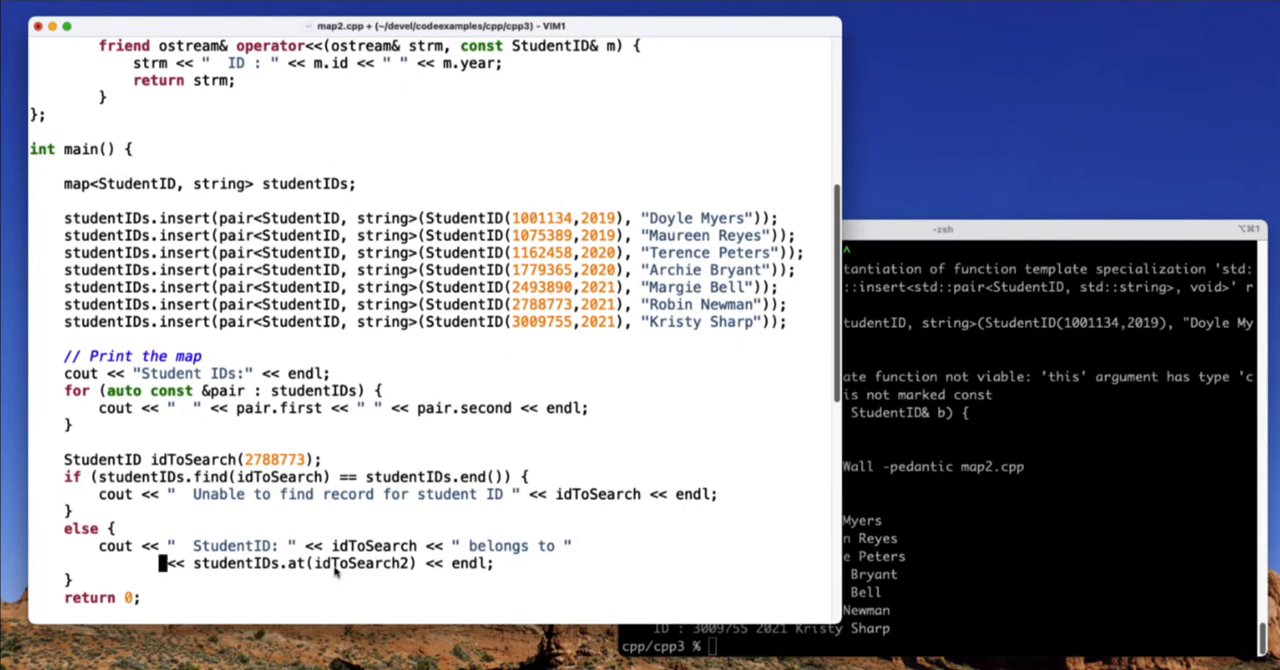
pyautogui.moveTo(548, 312)
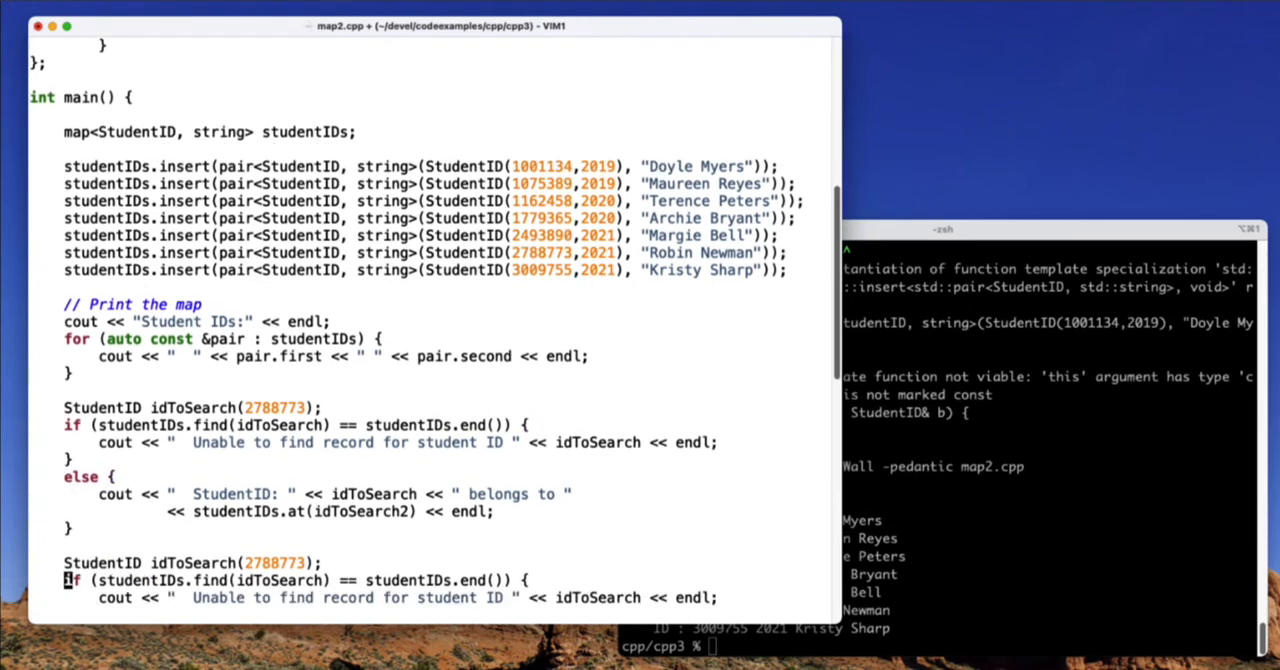
pyautogui.write('1111111')
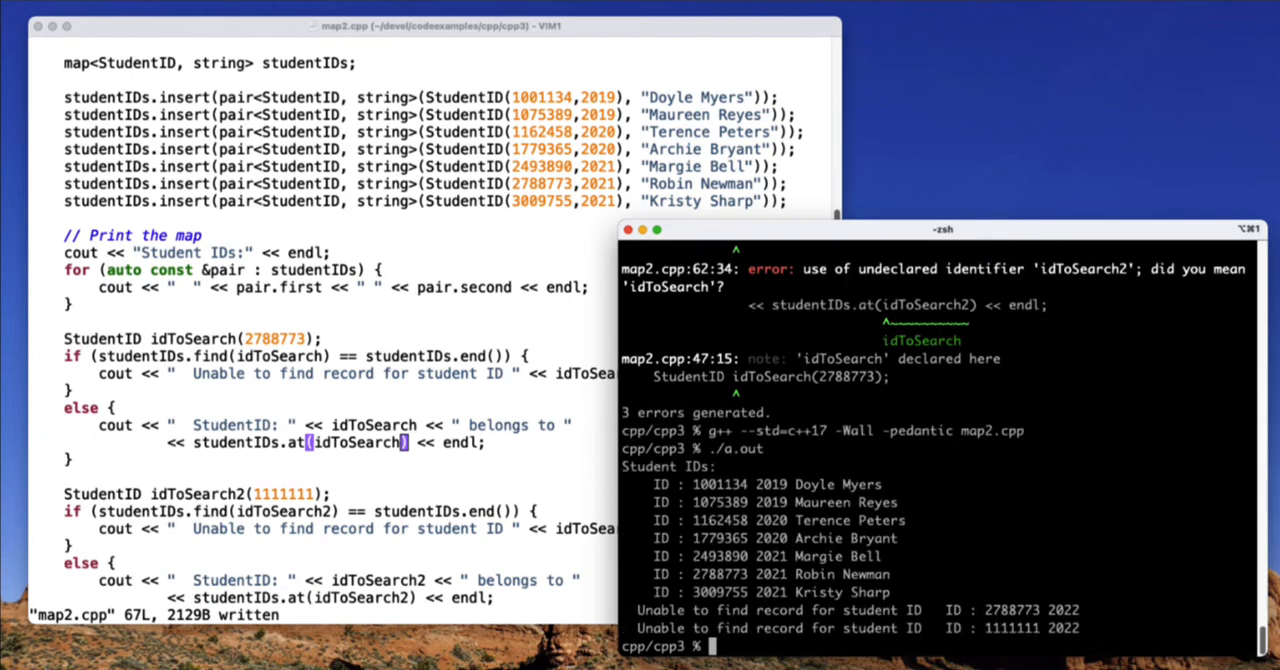
pyautogui.moveTo(1018, 624)
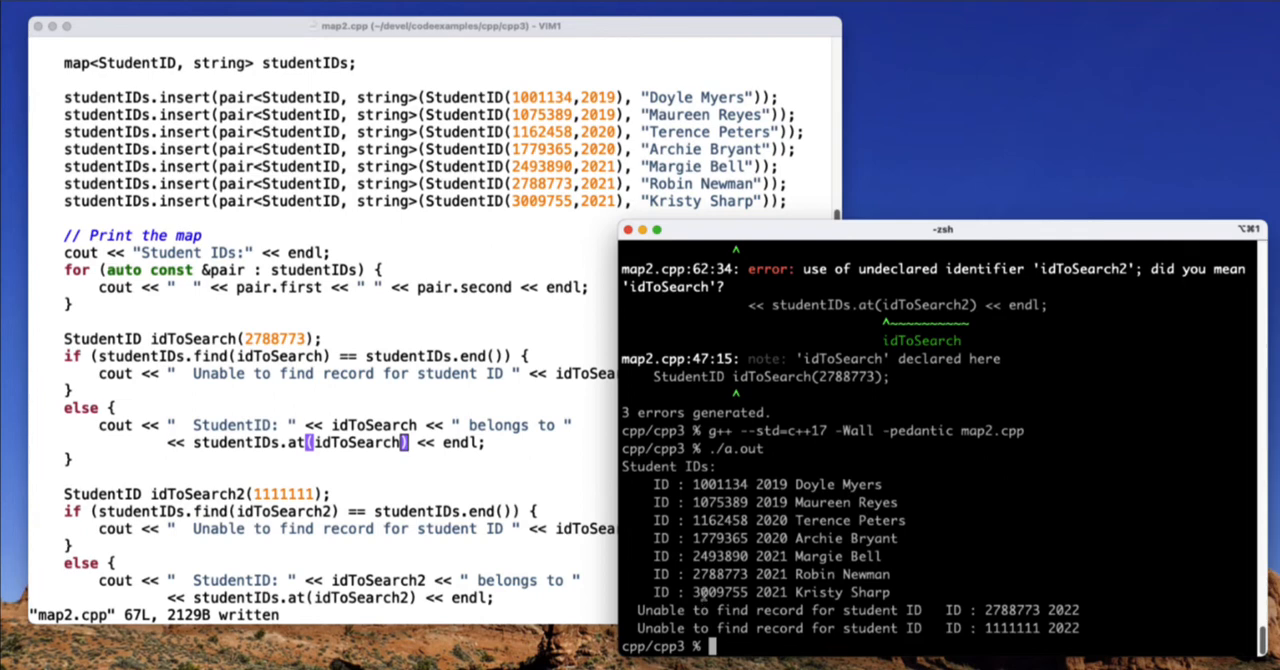
pyautogui.moveTo(476, 428)
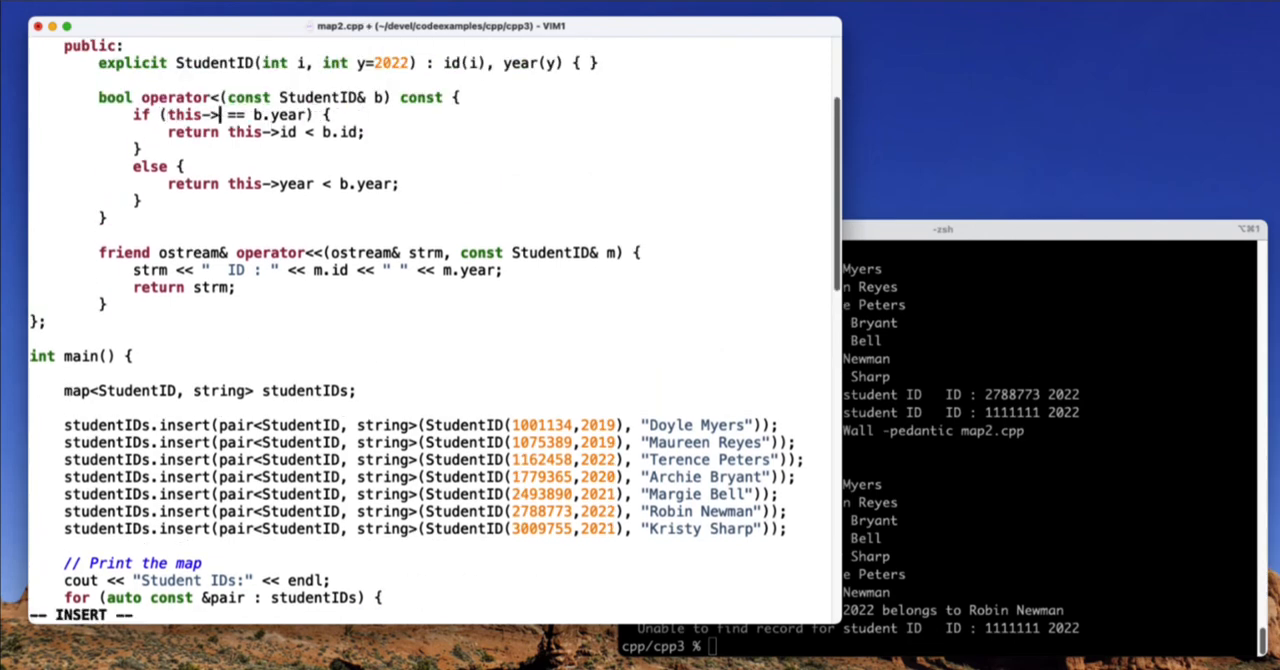
# Compare this->id first in operator<, add a "find() testing:" heading before the lookups, and save
pyautogui.write('id')
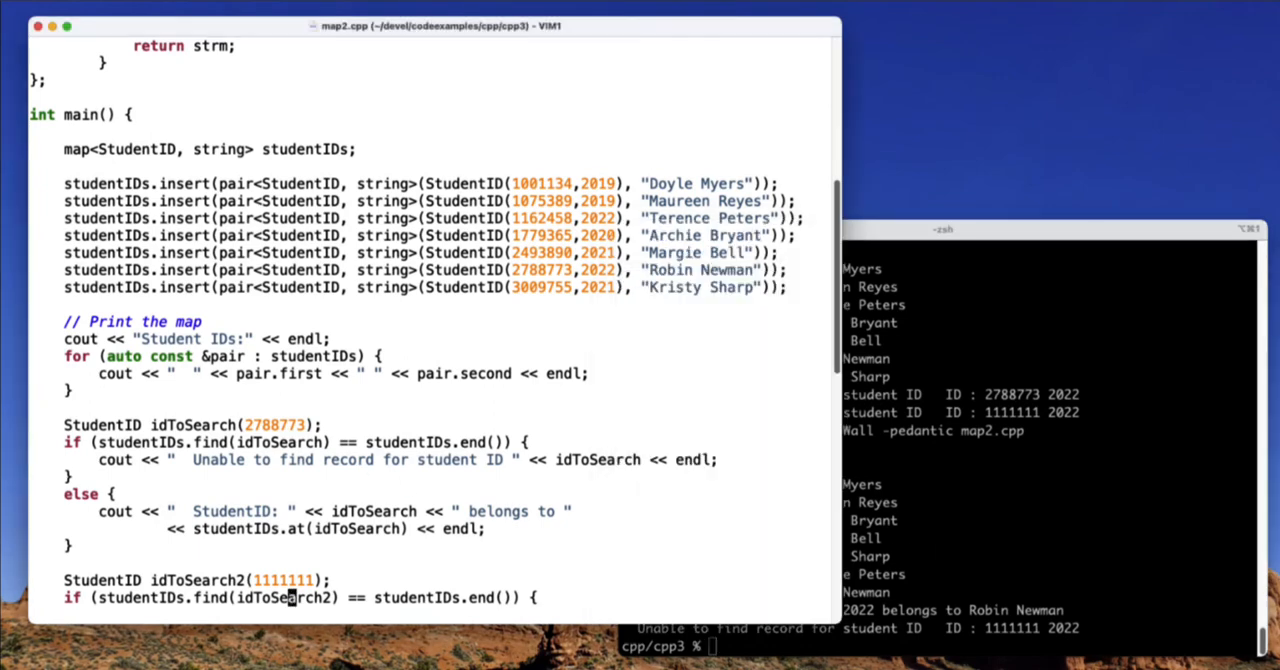
pyautogui.scroll(-3)
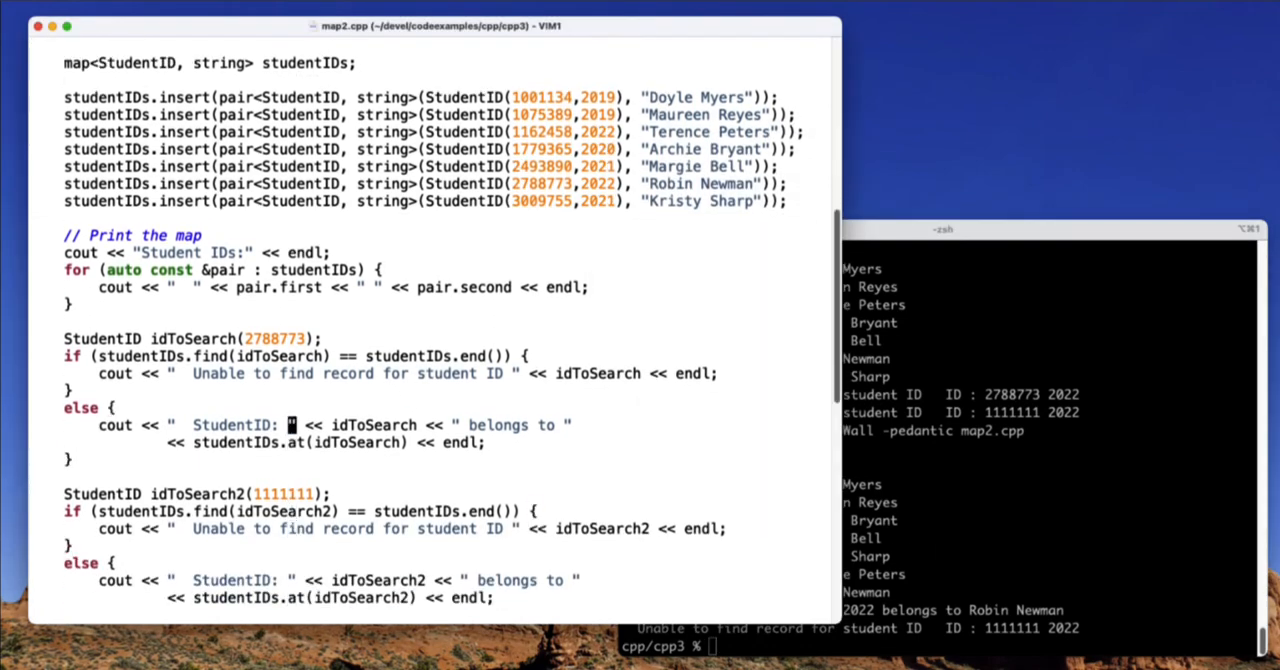
pyautogui.write('cout << endl << "find() testing:" << endl')
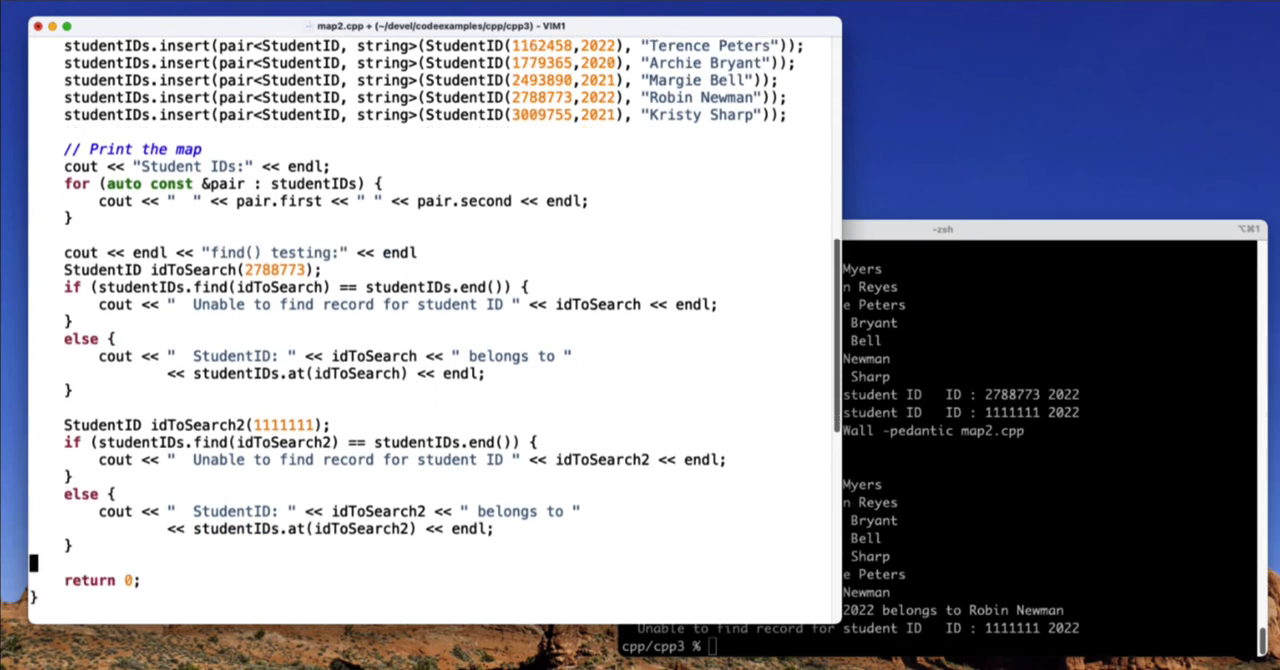
pyautogui.write(':w')
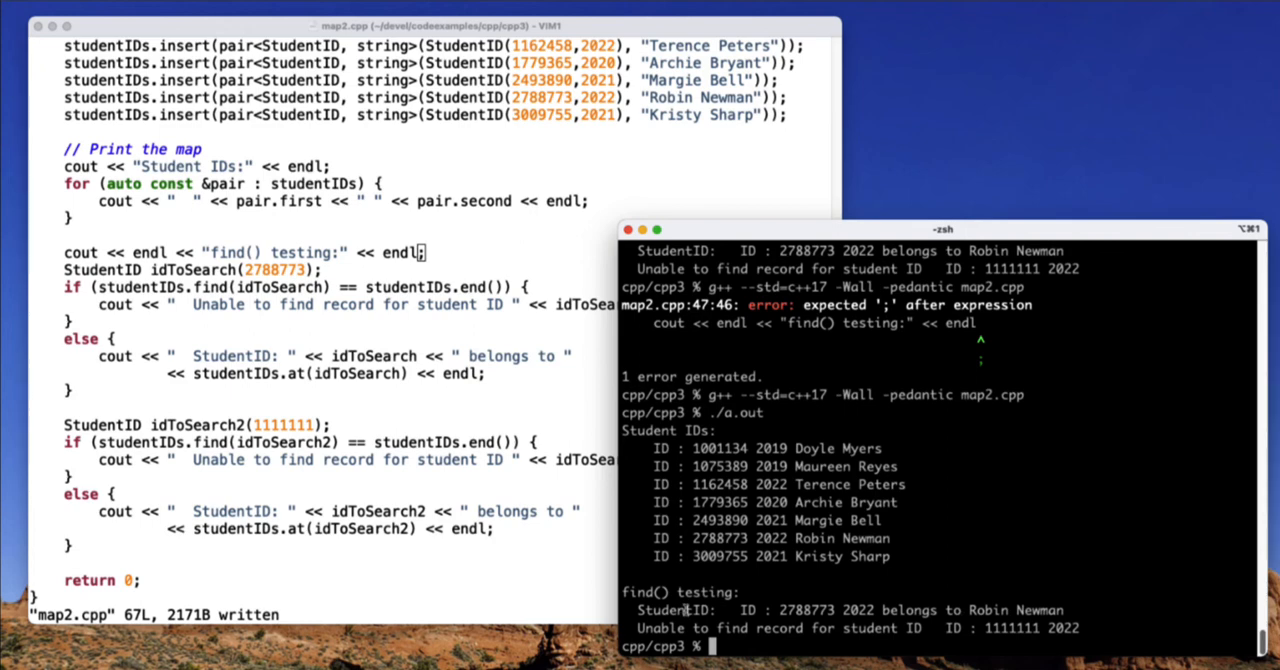
pyautogui.moveTo(448, 482)
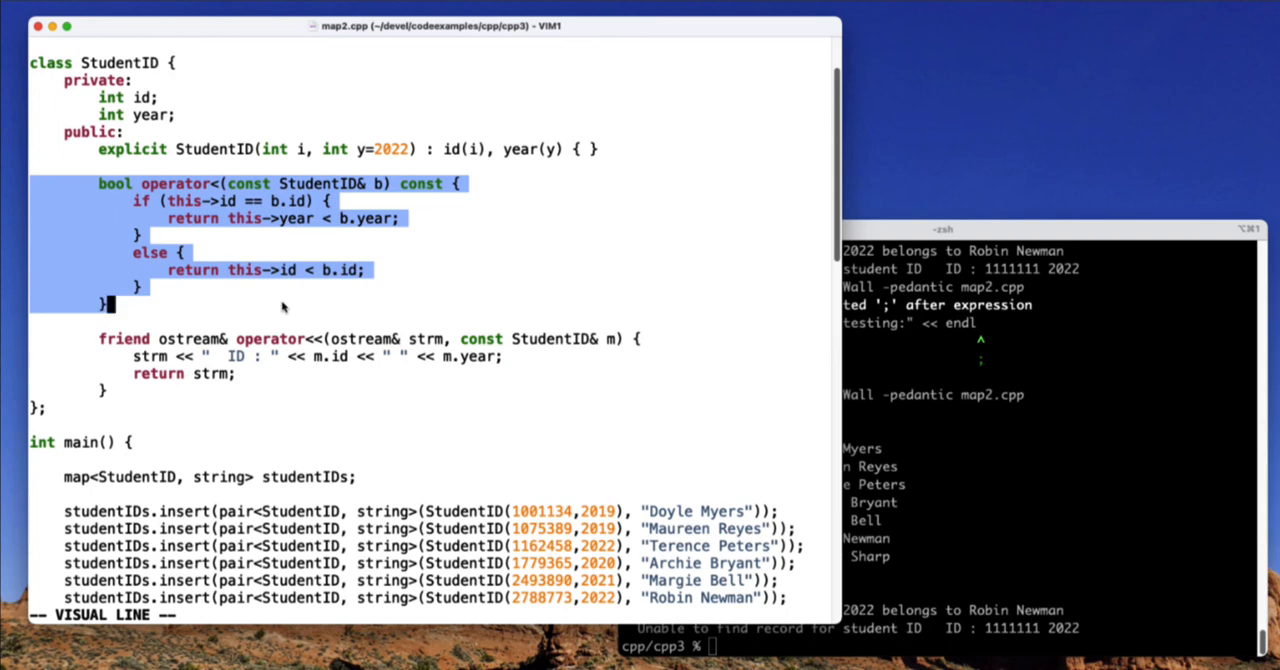
pyautogui.moveTo(498, 492)
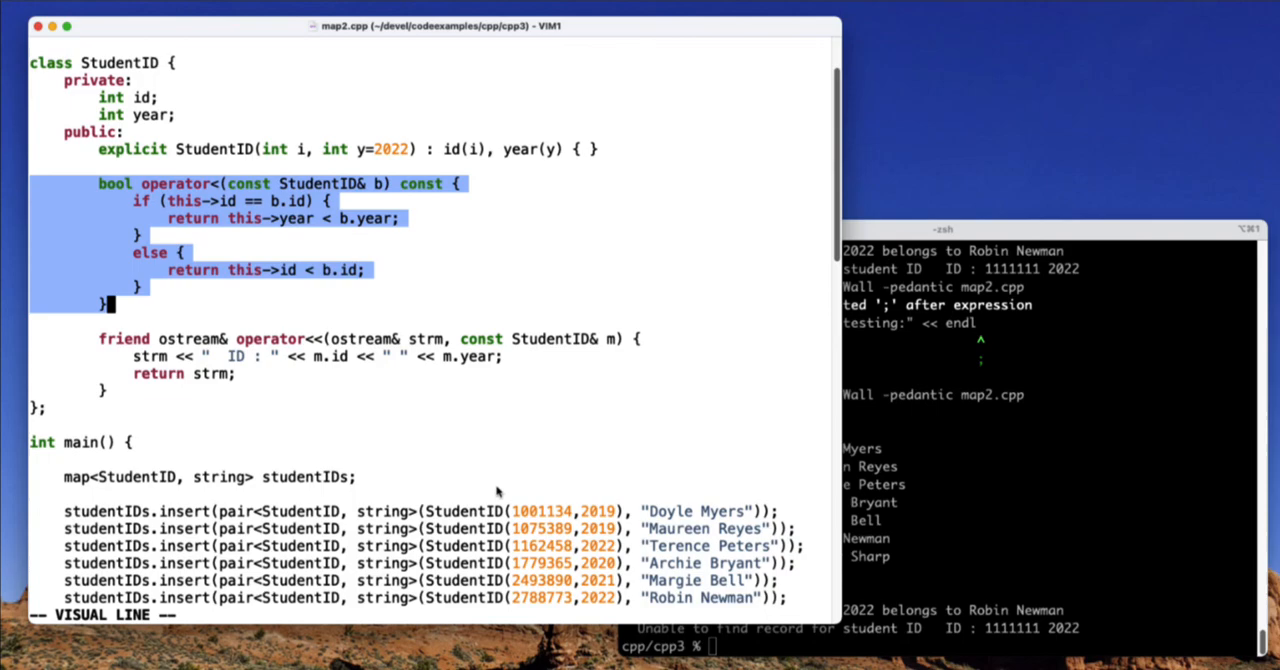